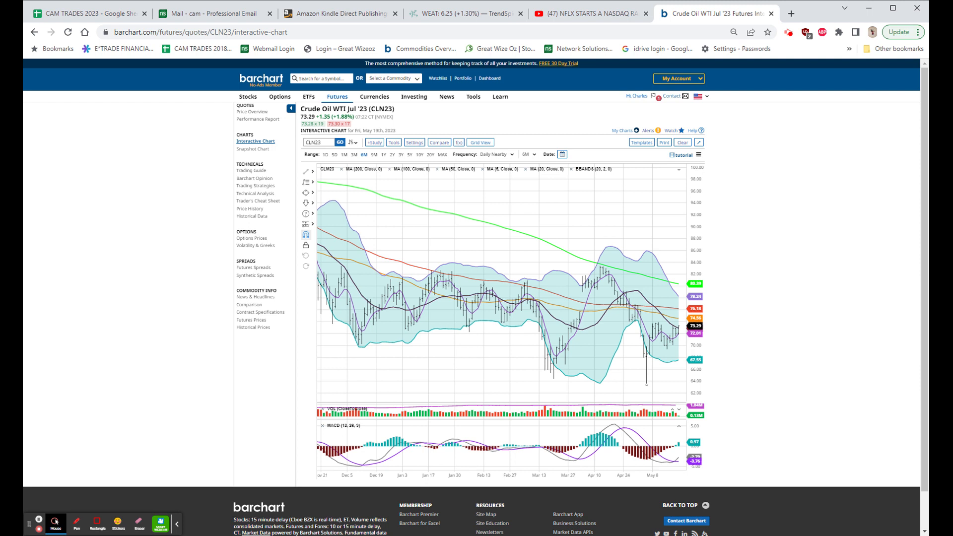
{"action": "mouse_move", "coordinate": [748, 268]}
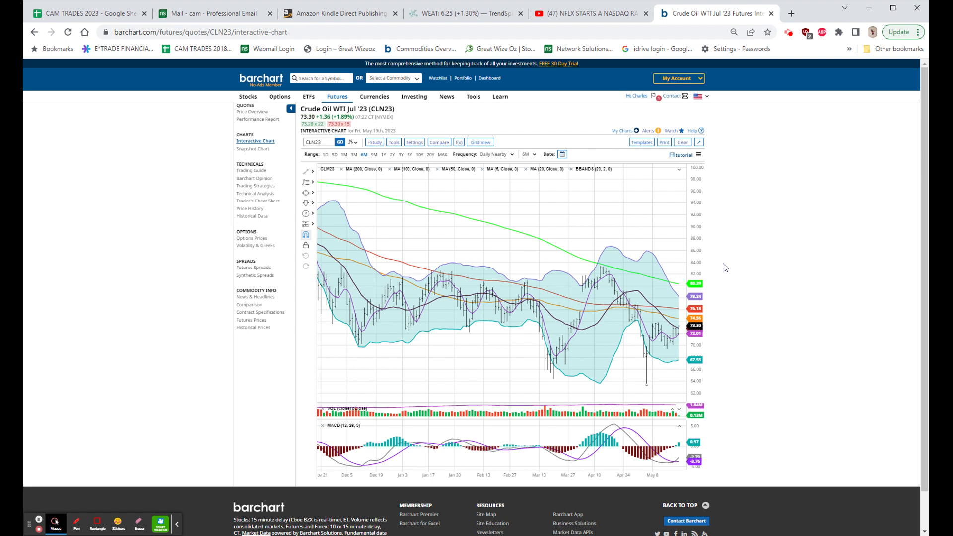
{"action": "mouse_move", "coordinate": [761, 235]}
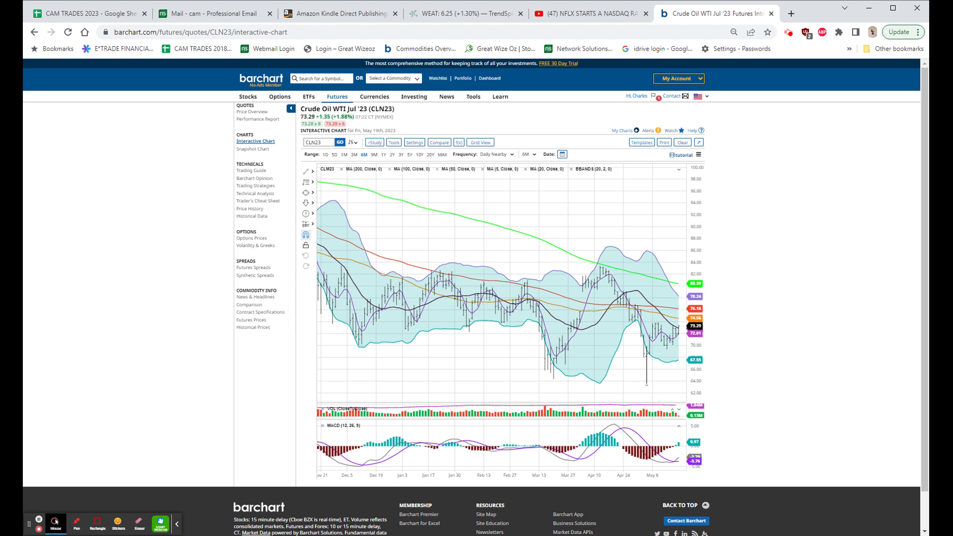
{"action": "mouse_move", "coordinate": [772, 205]}
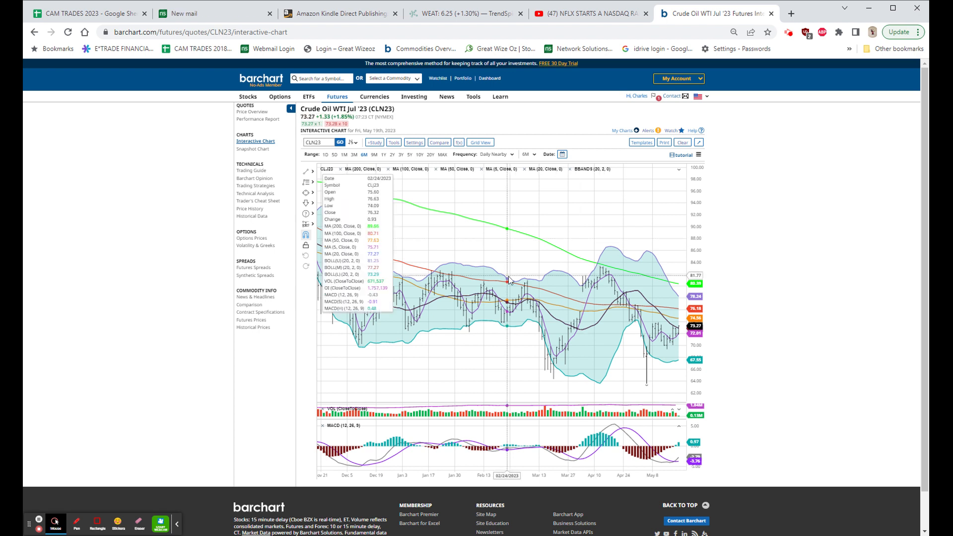
{"action": "mouse_move", "coordinate": [723, 79]}
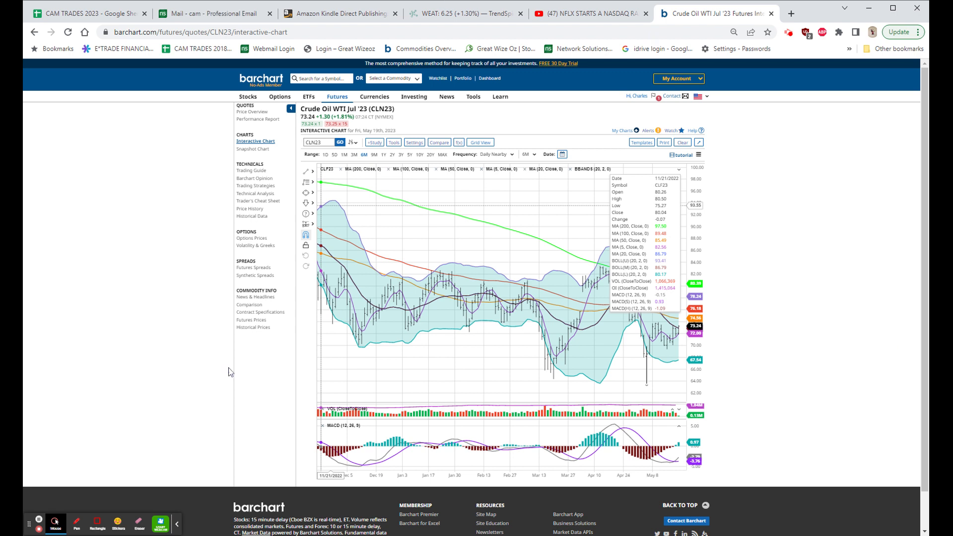
{"action": "mouse_move", "coordinate": [906, 343]}
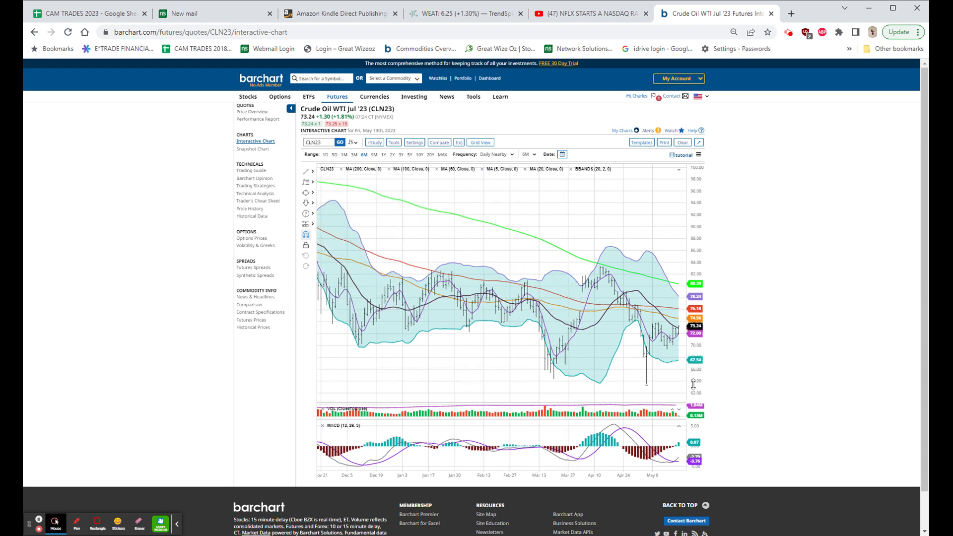
{"action": "mouse_move", "coordinate": [648, 389]}
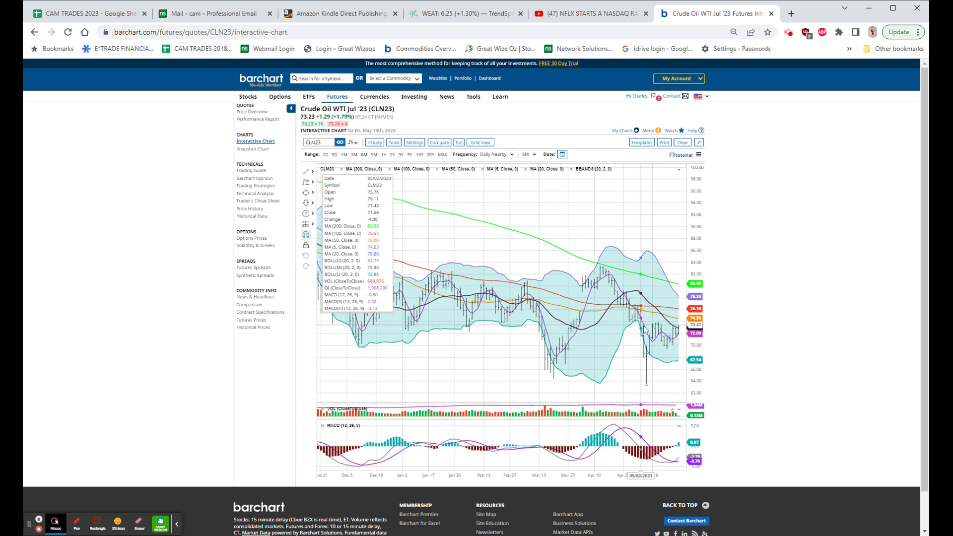
{"action": "mouse_move", "coordinate": [637, 327]}
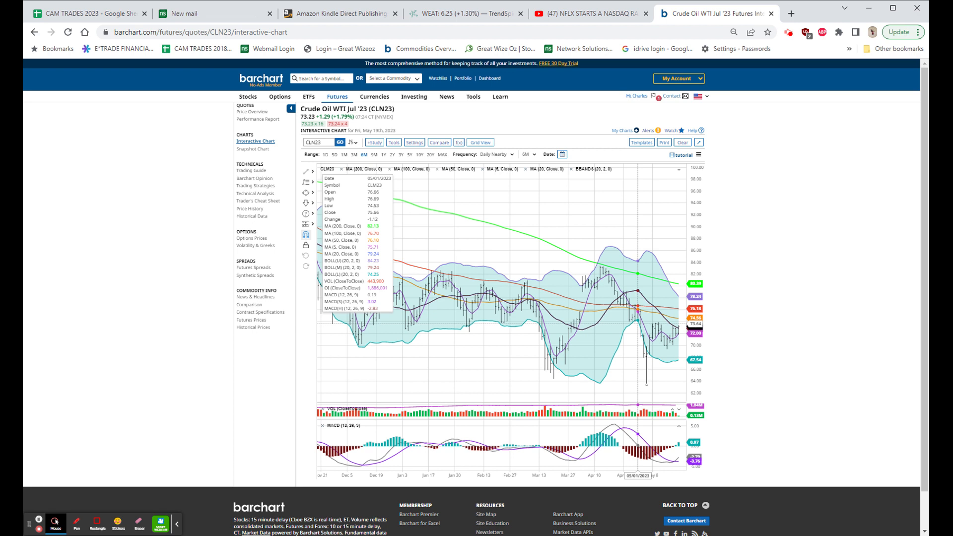
{"action": "mouse_move", "coordinate": [654, 412]}
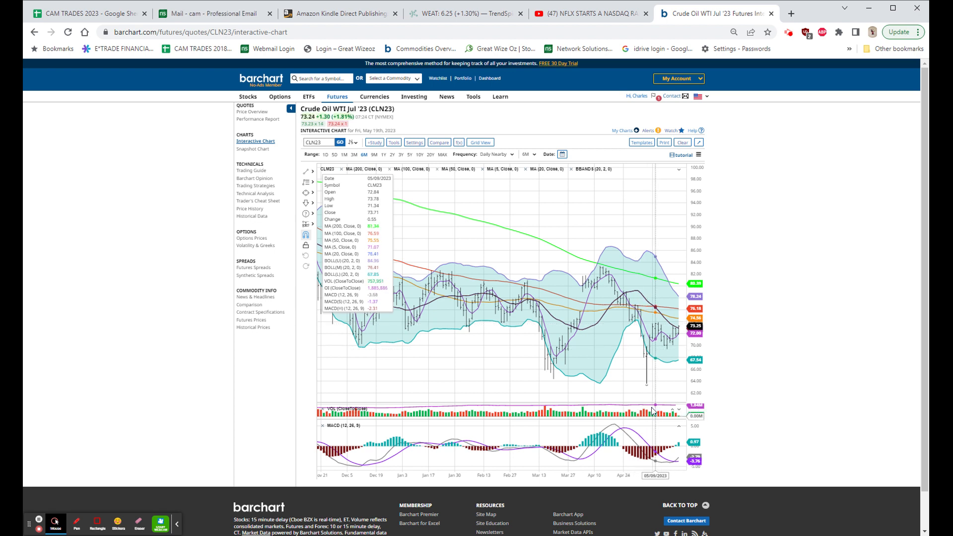
{"action": "mouse_move", "coordinate": [650, 406]}
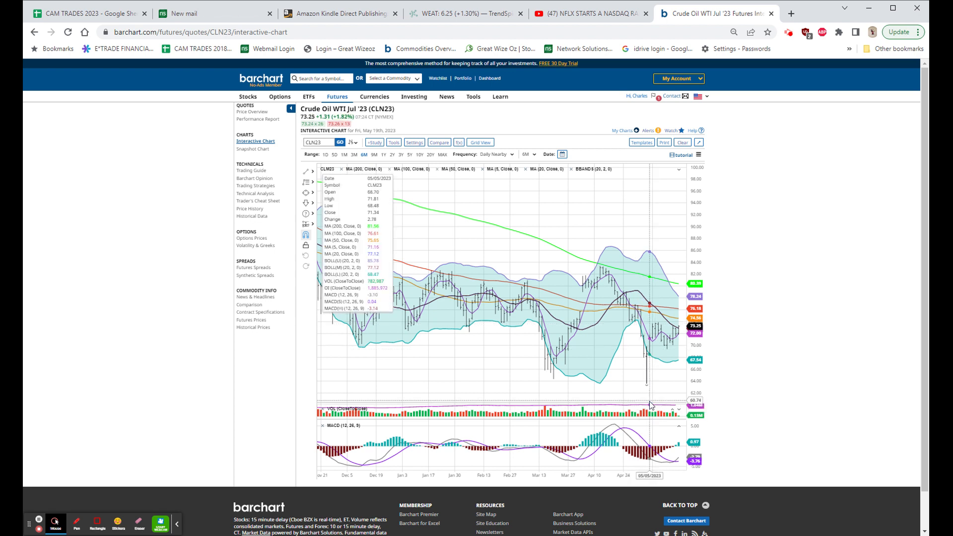
{"action": "mouse_move", "coordinate": [648, 406]}
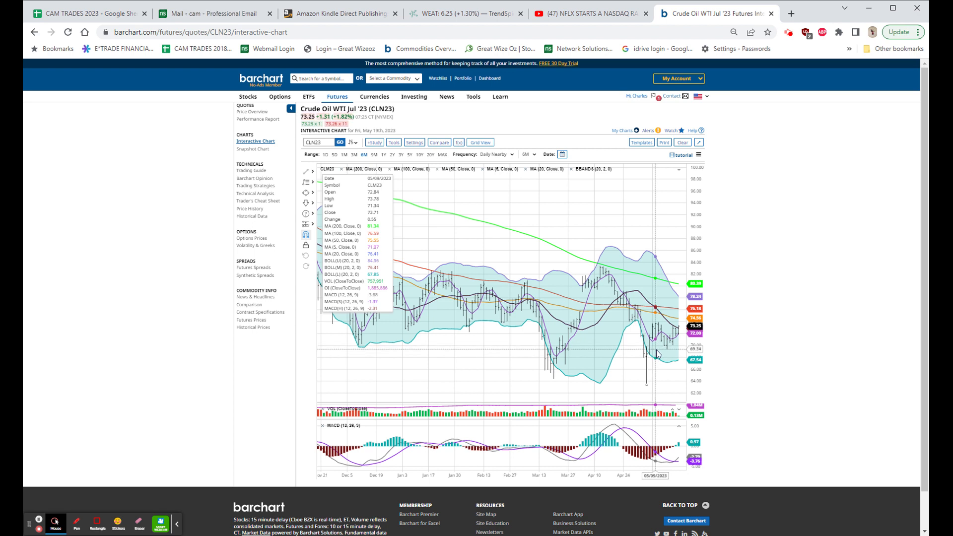
{"action": "mouse_move", "coordinate": [669, 350]}
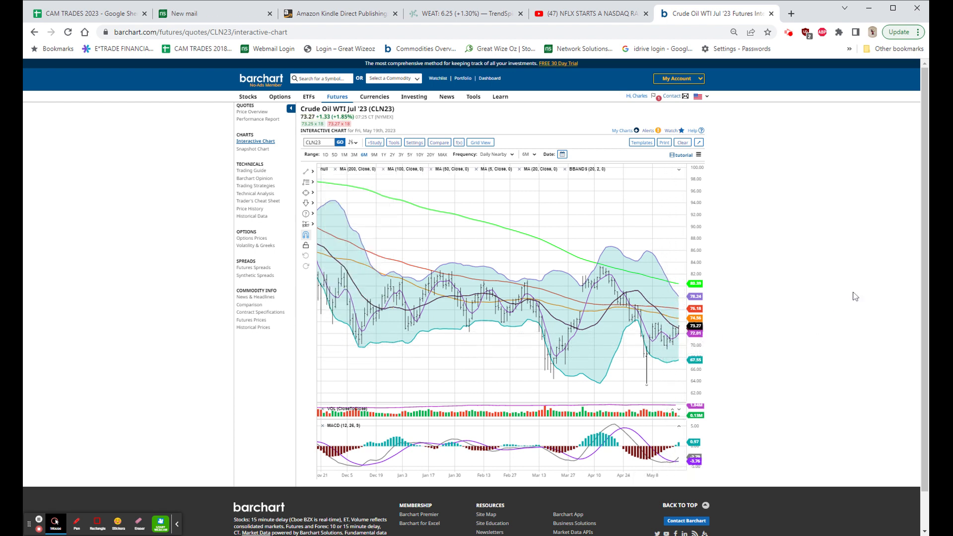
{"action": "mouse_move", "coordinate": [891, 301]}
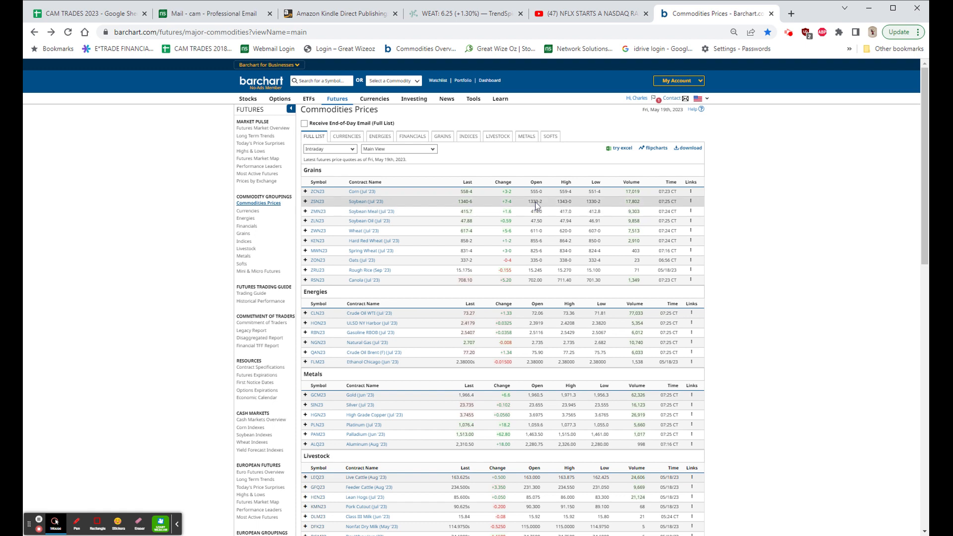
{"action": "mouse_move", "coordinate": [521, 236]}
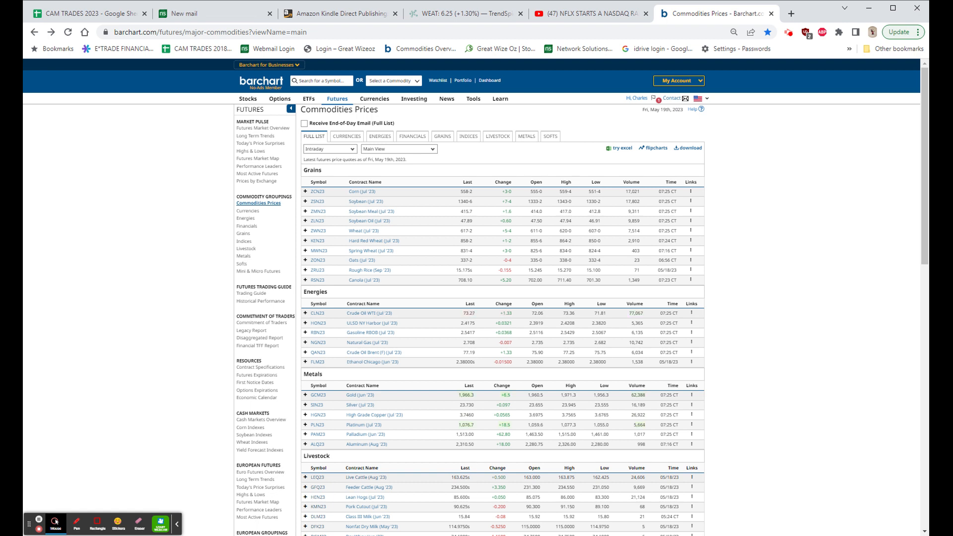
{"action": "scroll", "scroll_direction": "down", "scroll_amount": 3}
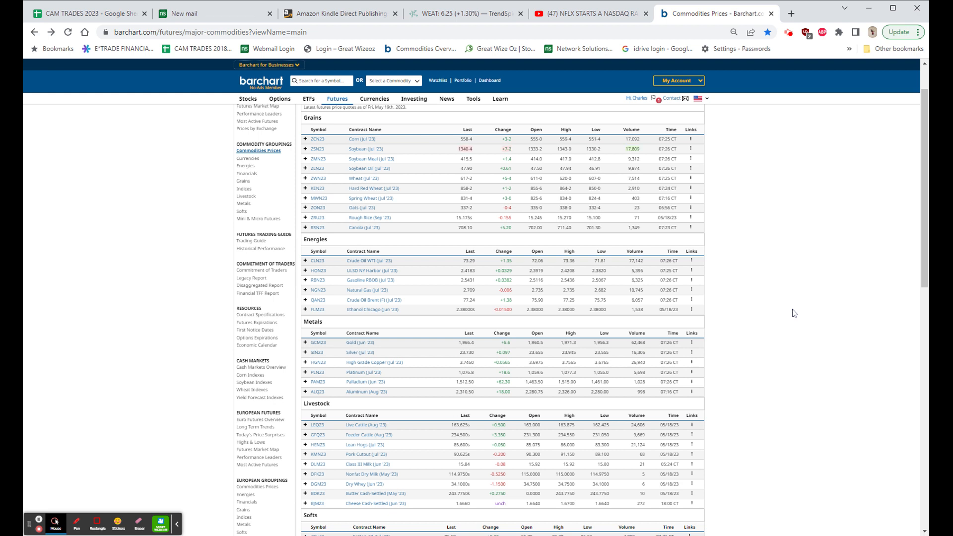
{"action": "scroll", "scroll_direction": "down", "scroll_amount": 3}
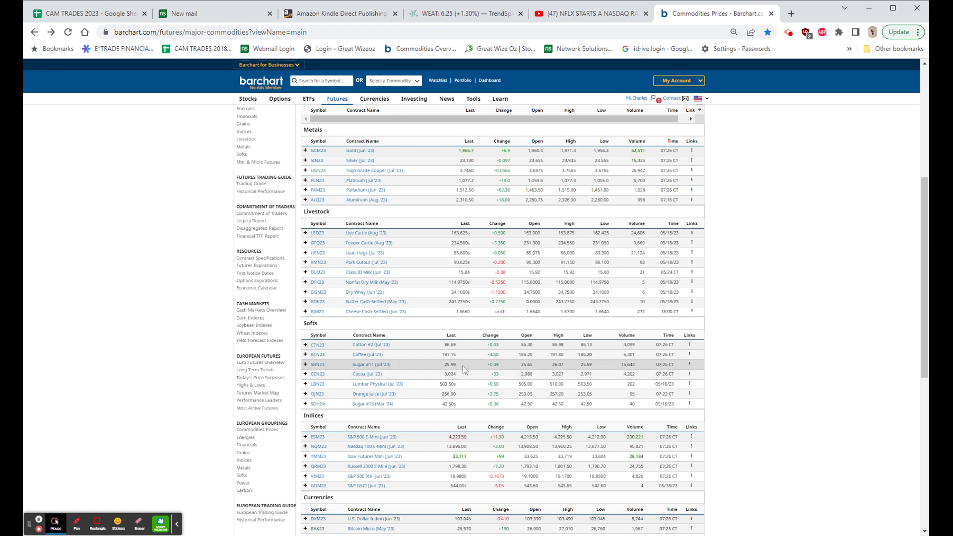
{"action": "scroll", "scroll_direction": "down", "scroll_amount": 3}
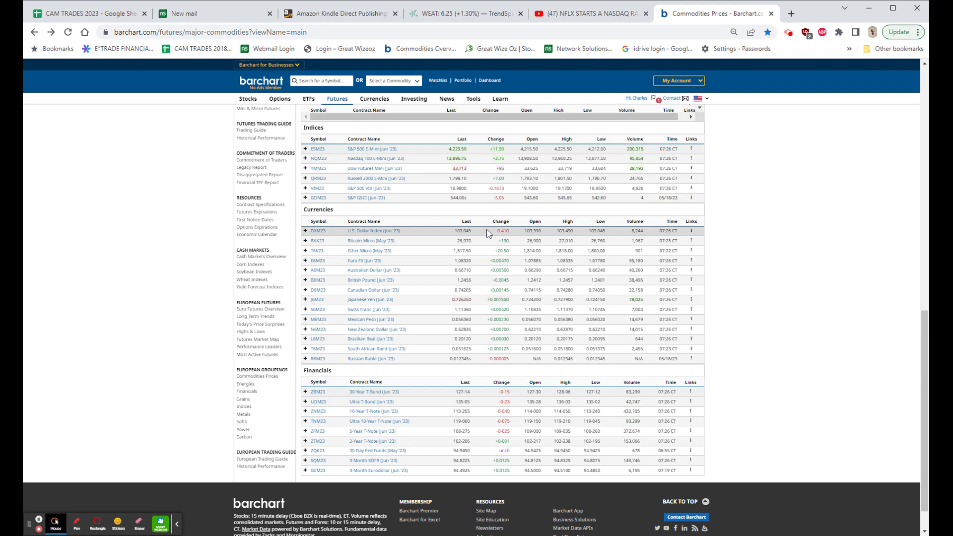
{"action": "mouse_move", "coordinate": [479, 243]}
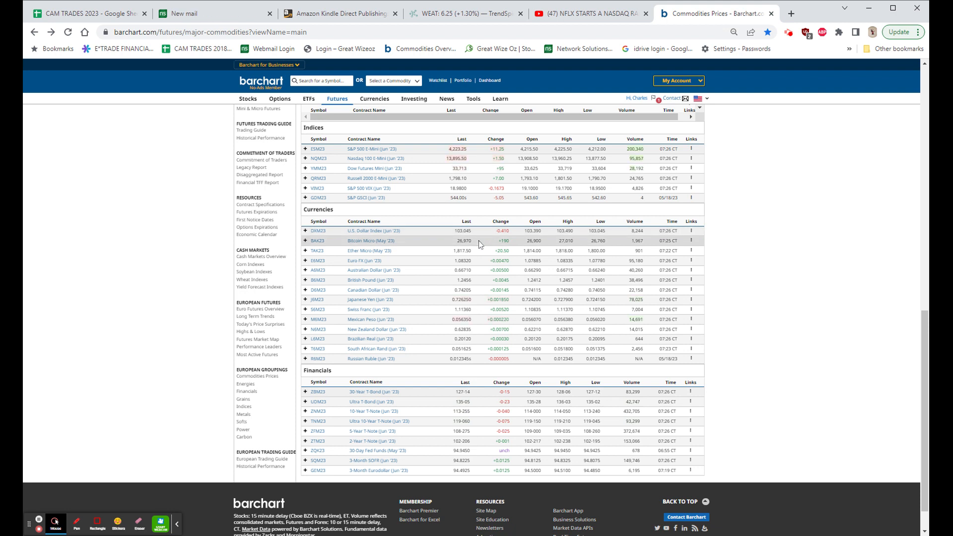